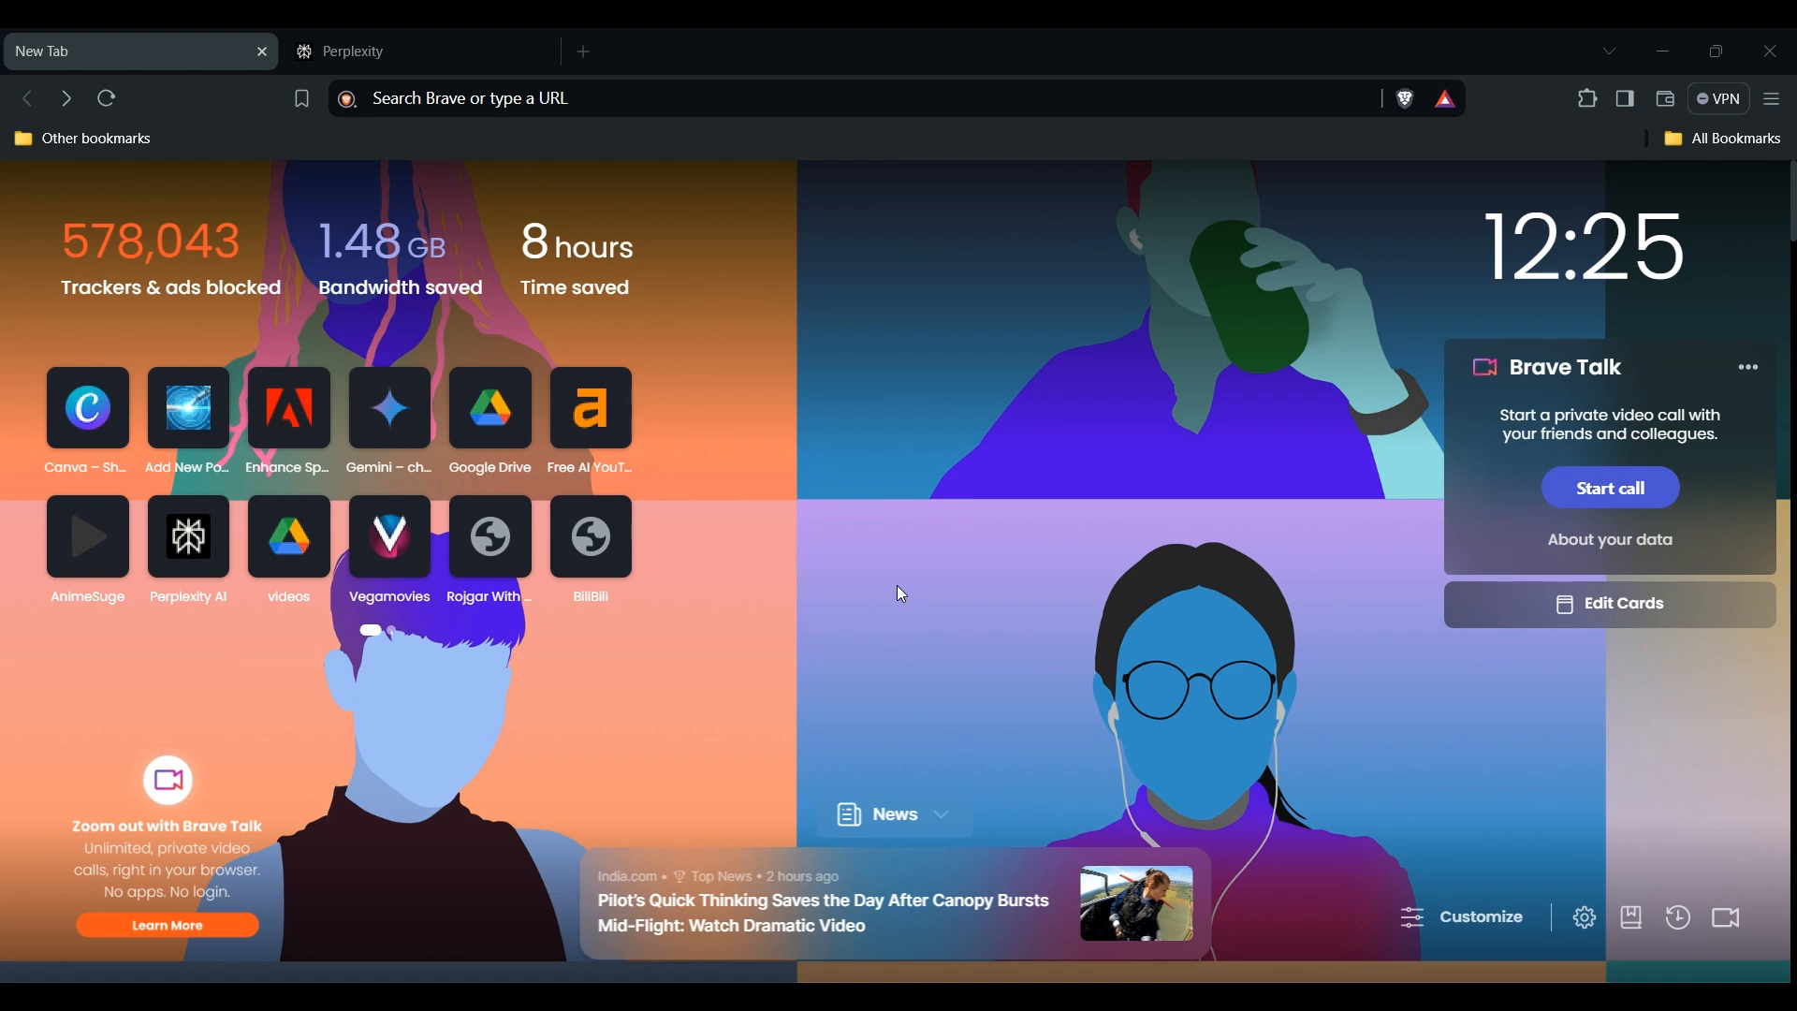
mouse_move(987, 974)
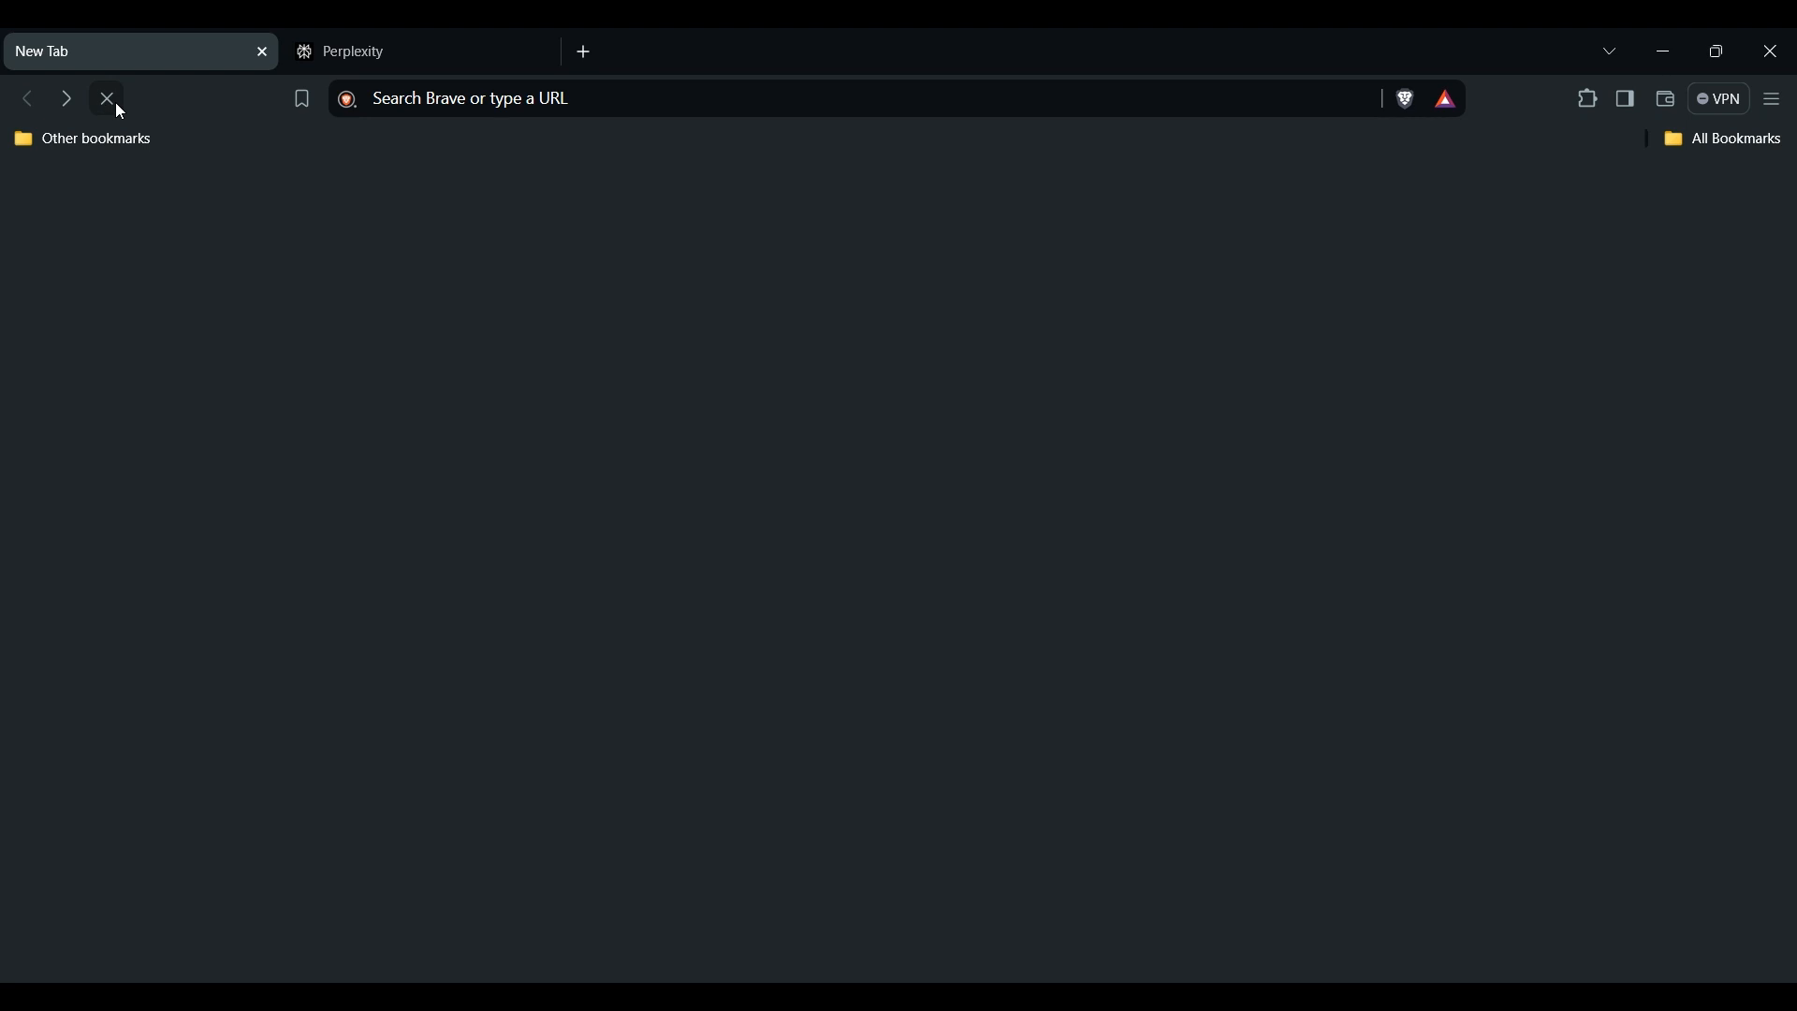
Step: Reload Brave's new tab page so it refreshes with a new canyon photo background
left_click(106, 98)
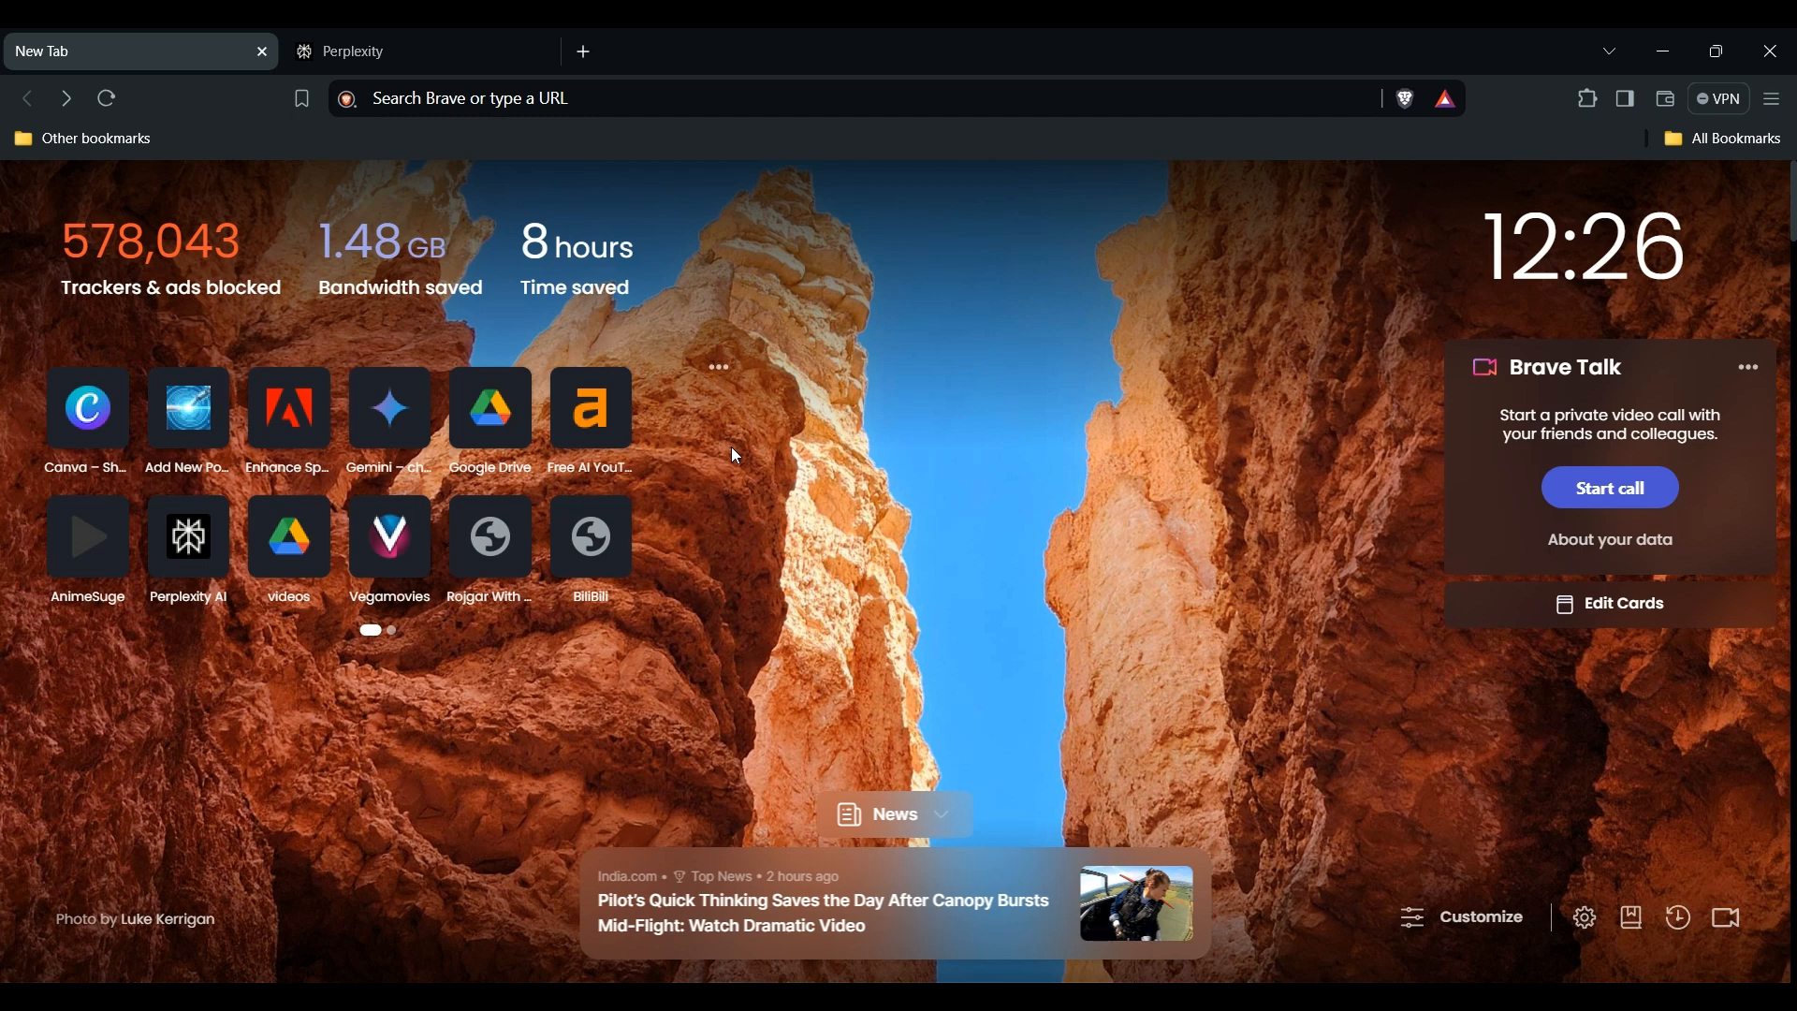
mouse_move(587, 44)
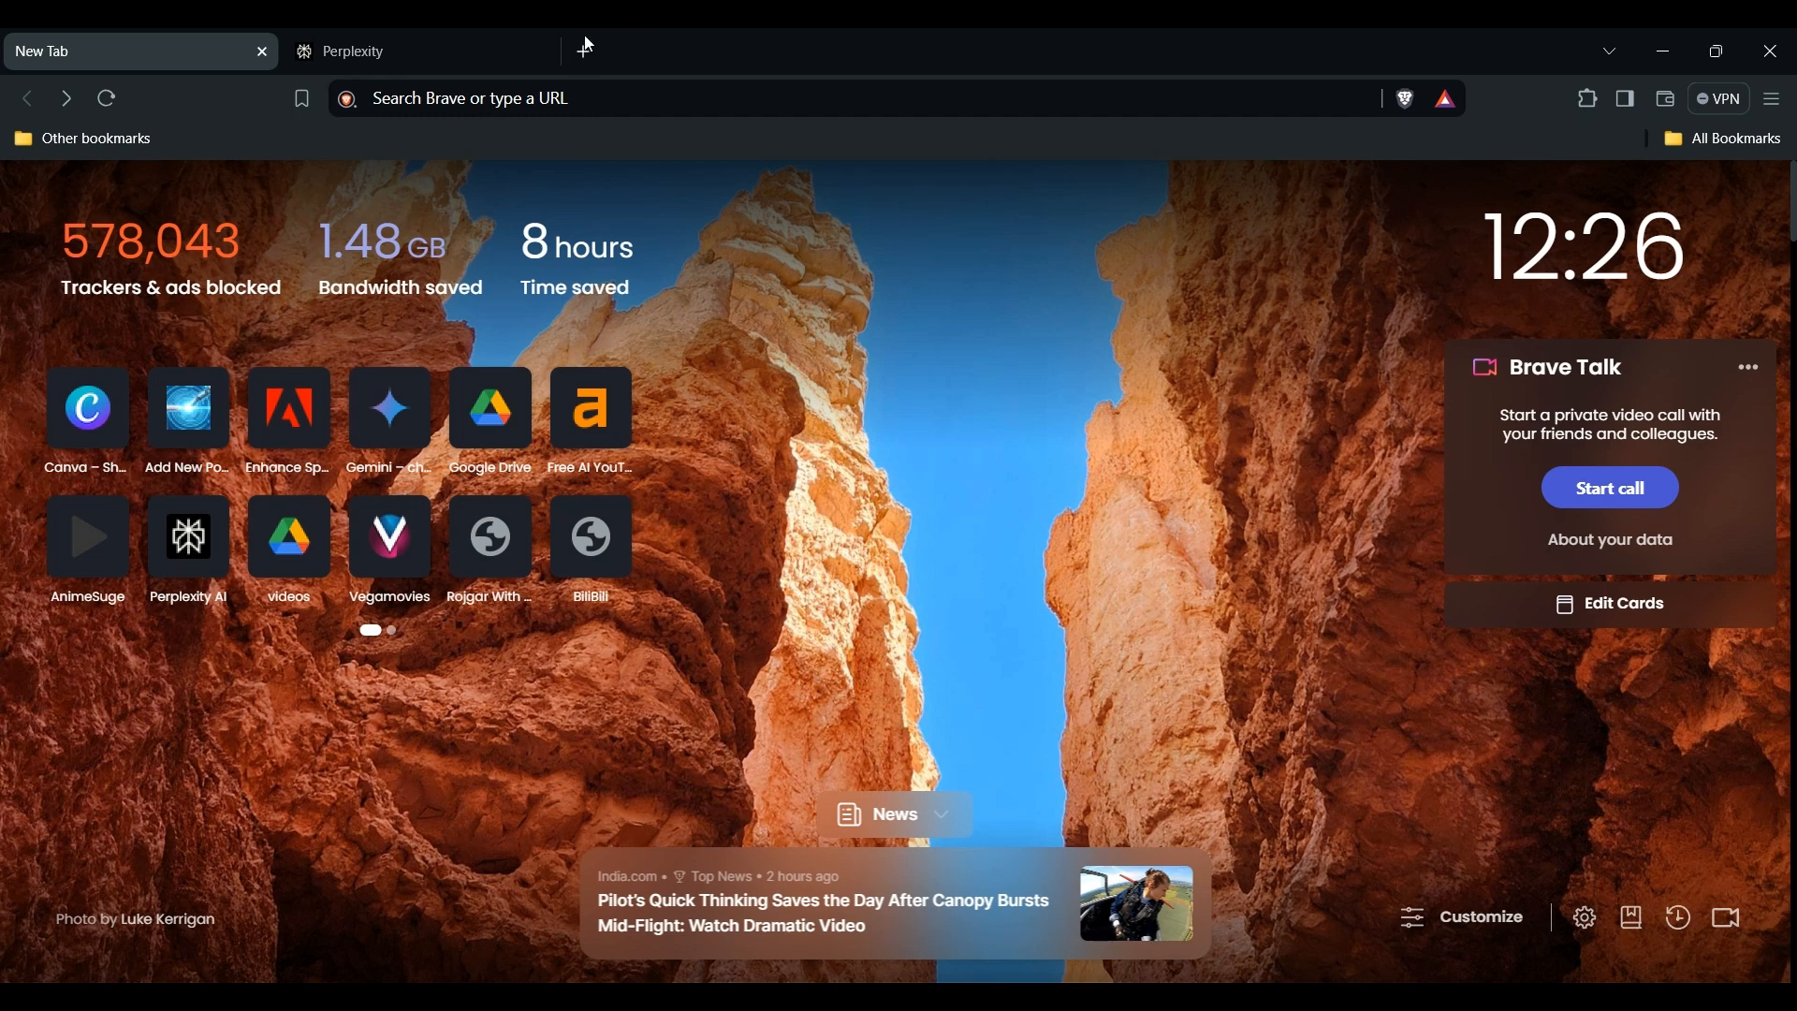
left_click(858, 51)
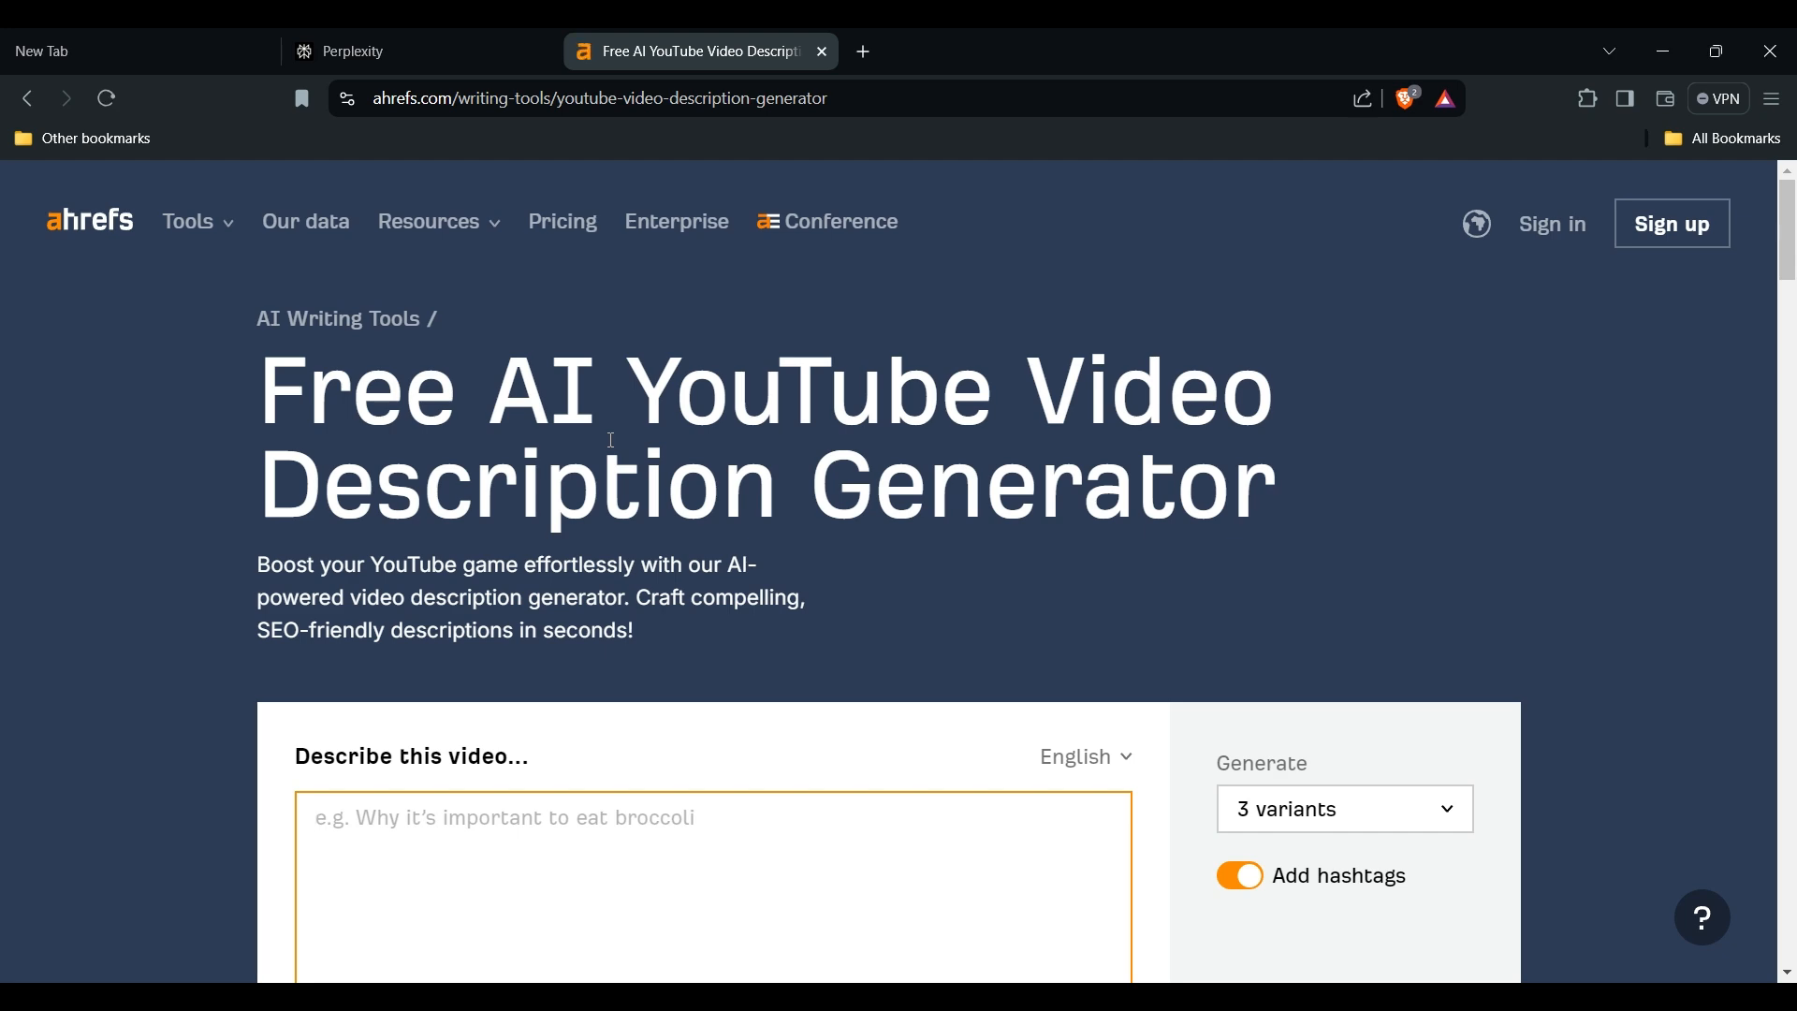
mouse_move(805, 87)
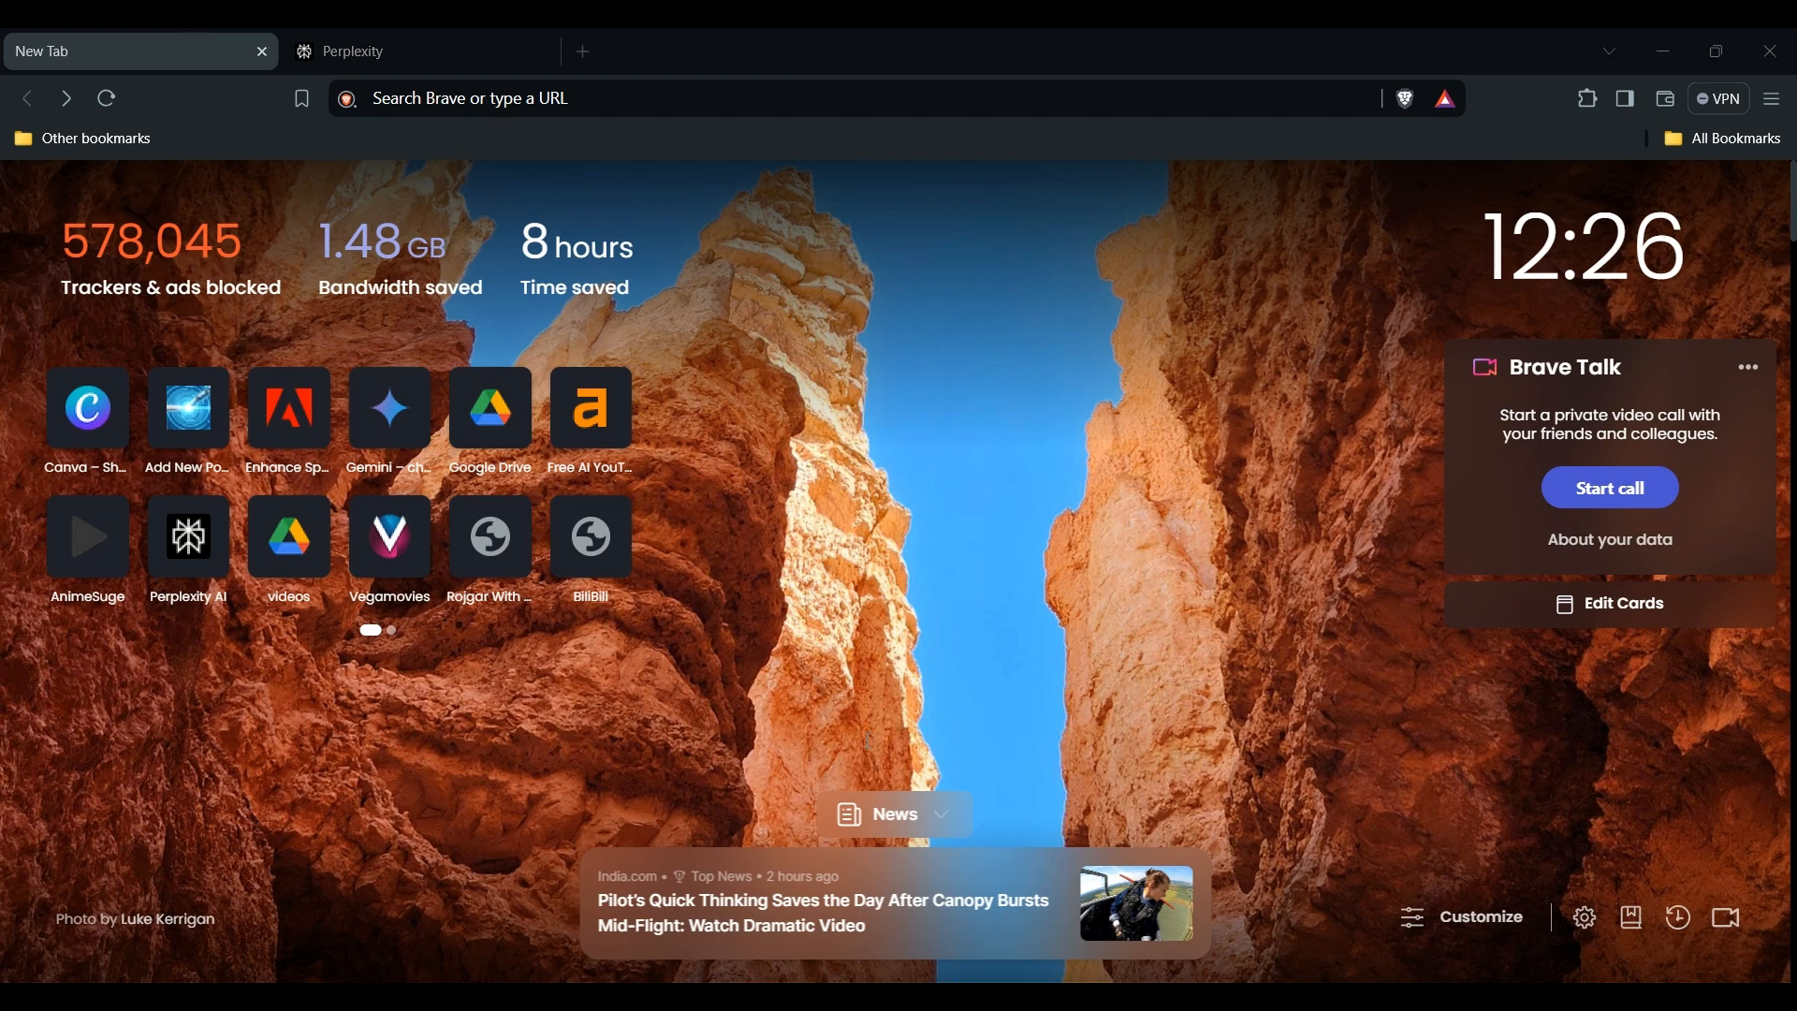
mouse_move(867, 747)
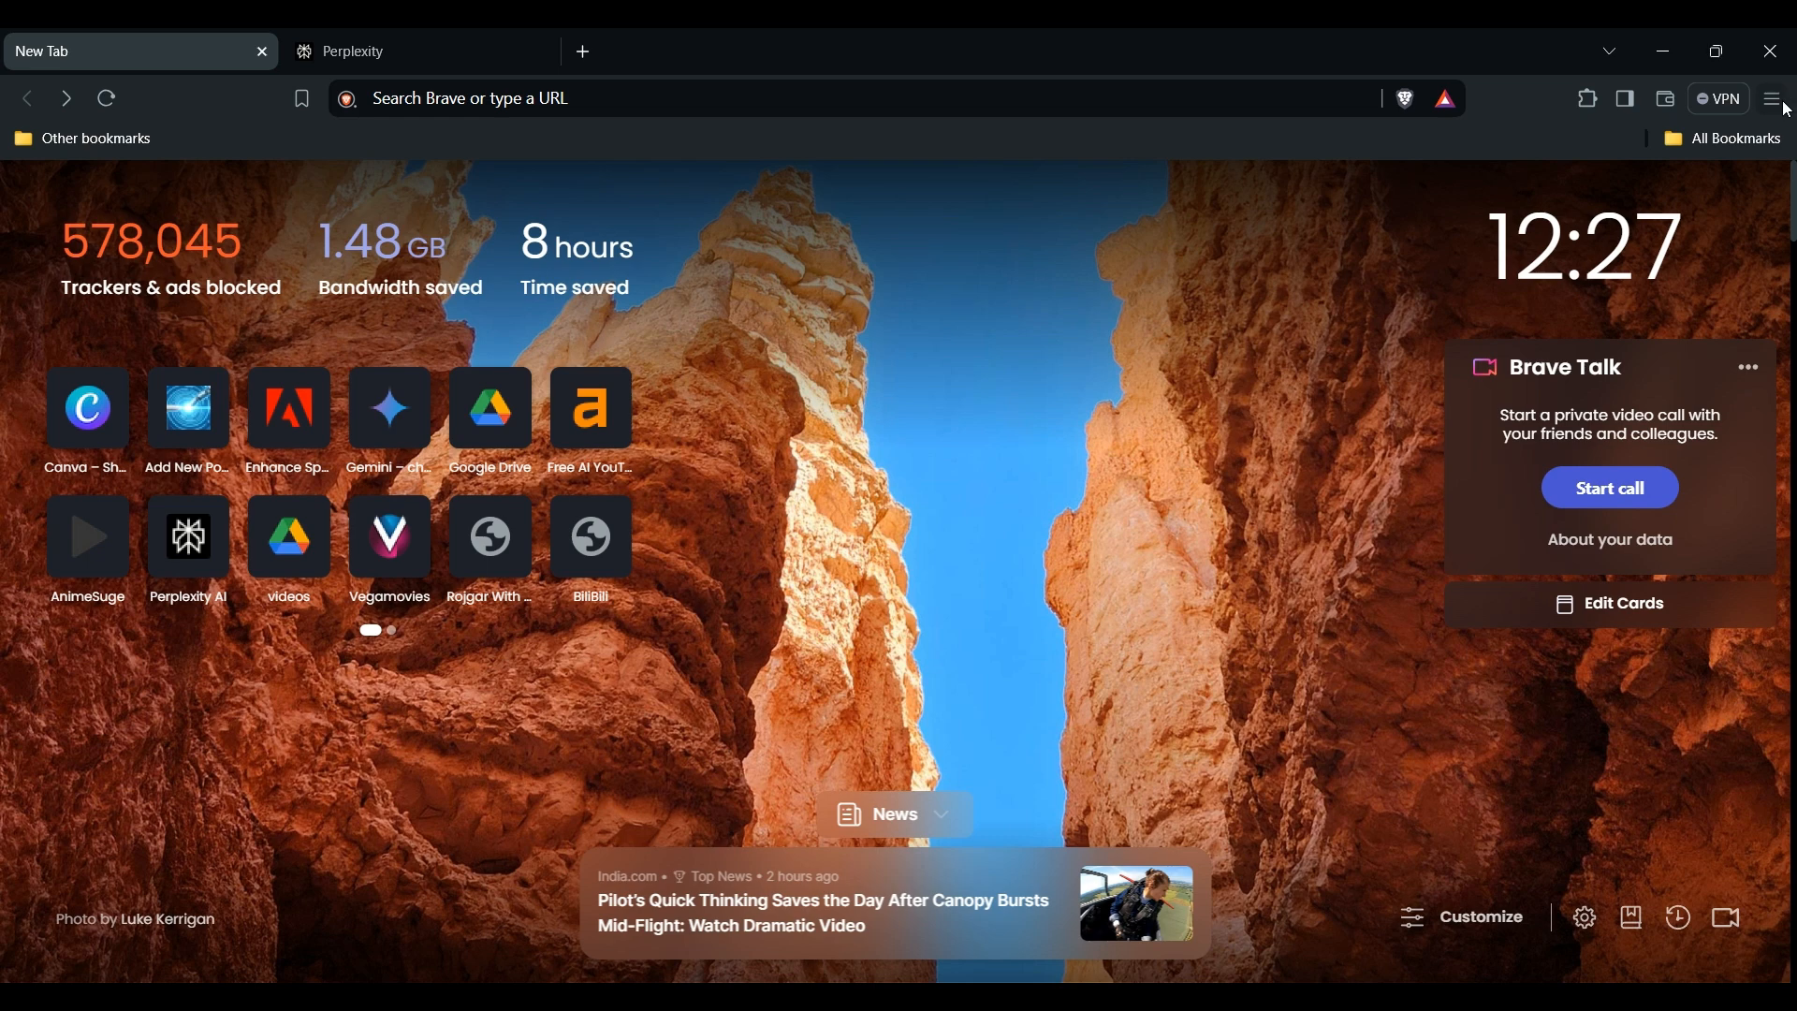
mouse_move(1568, 745)
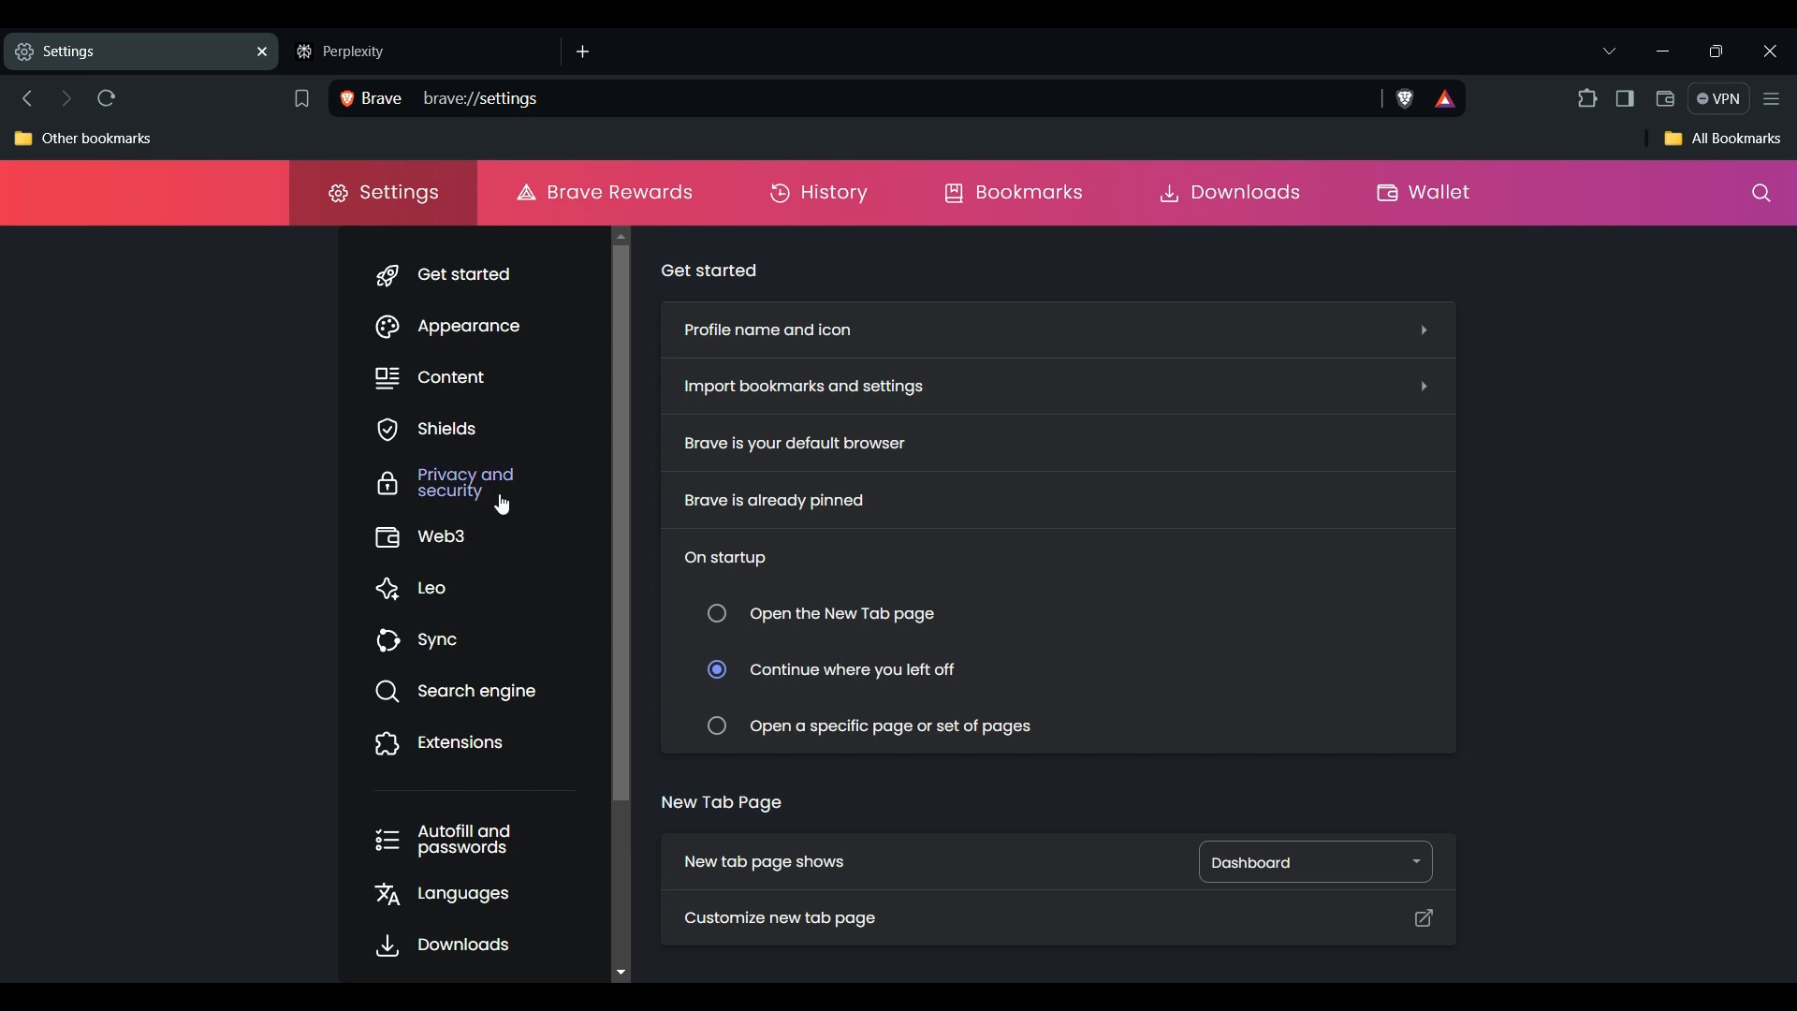
Step: Open Delete browsing data from Brave's Privacy and security settings
left_click(464, 481)
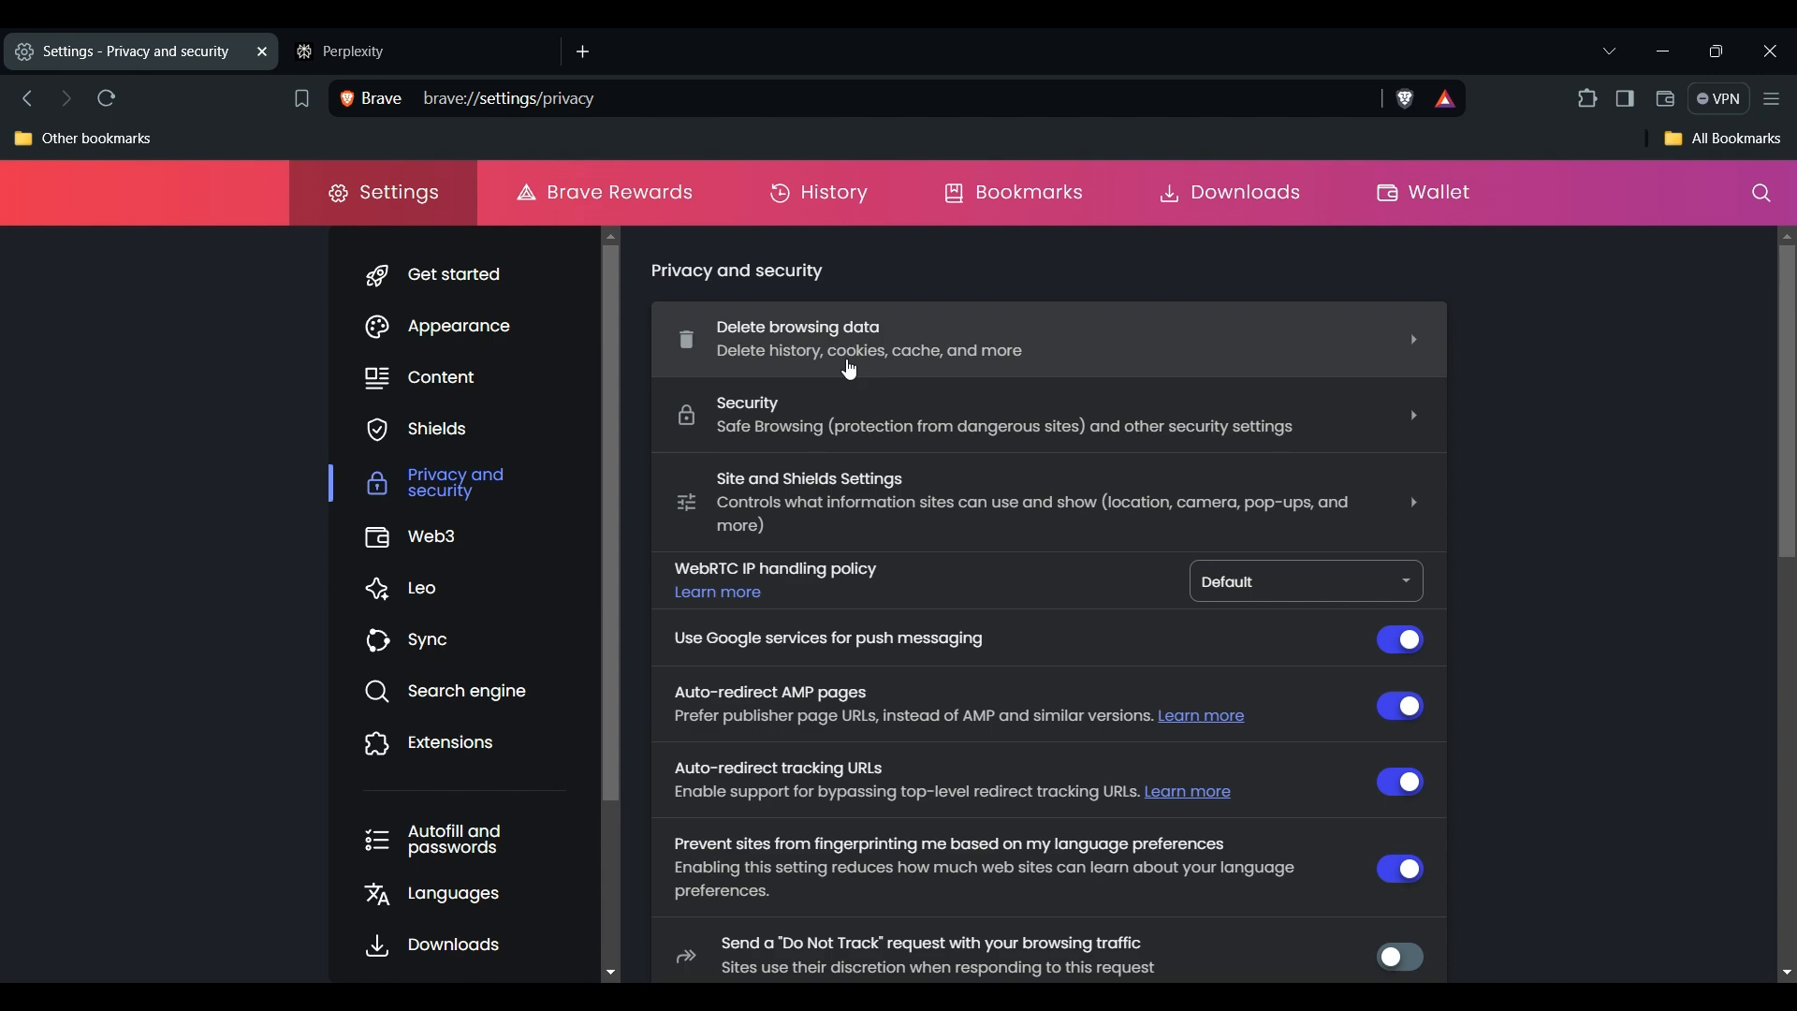
scroll("down", 3)
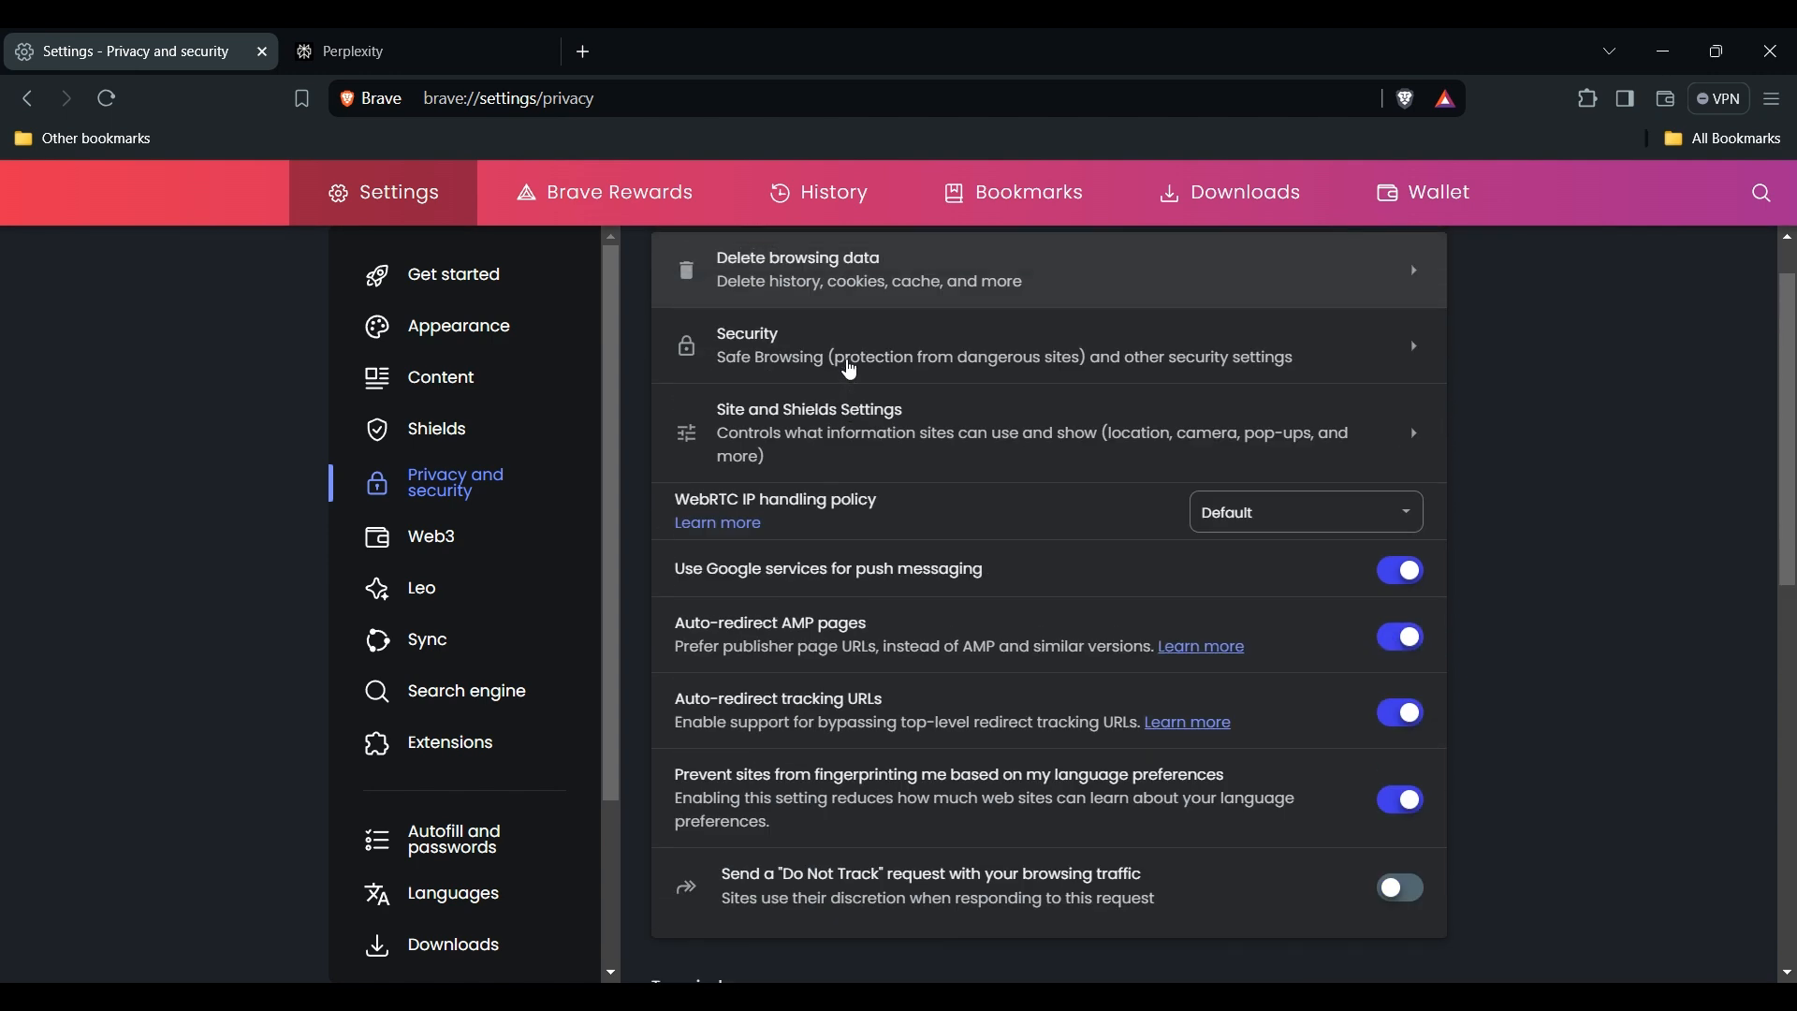
mouse_move(827, 276)
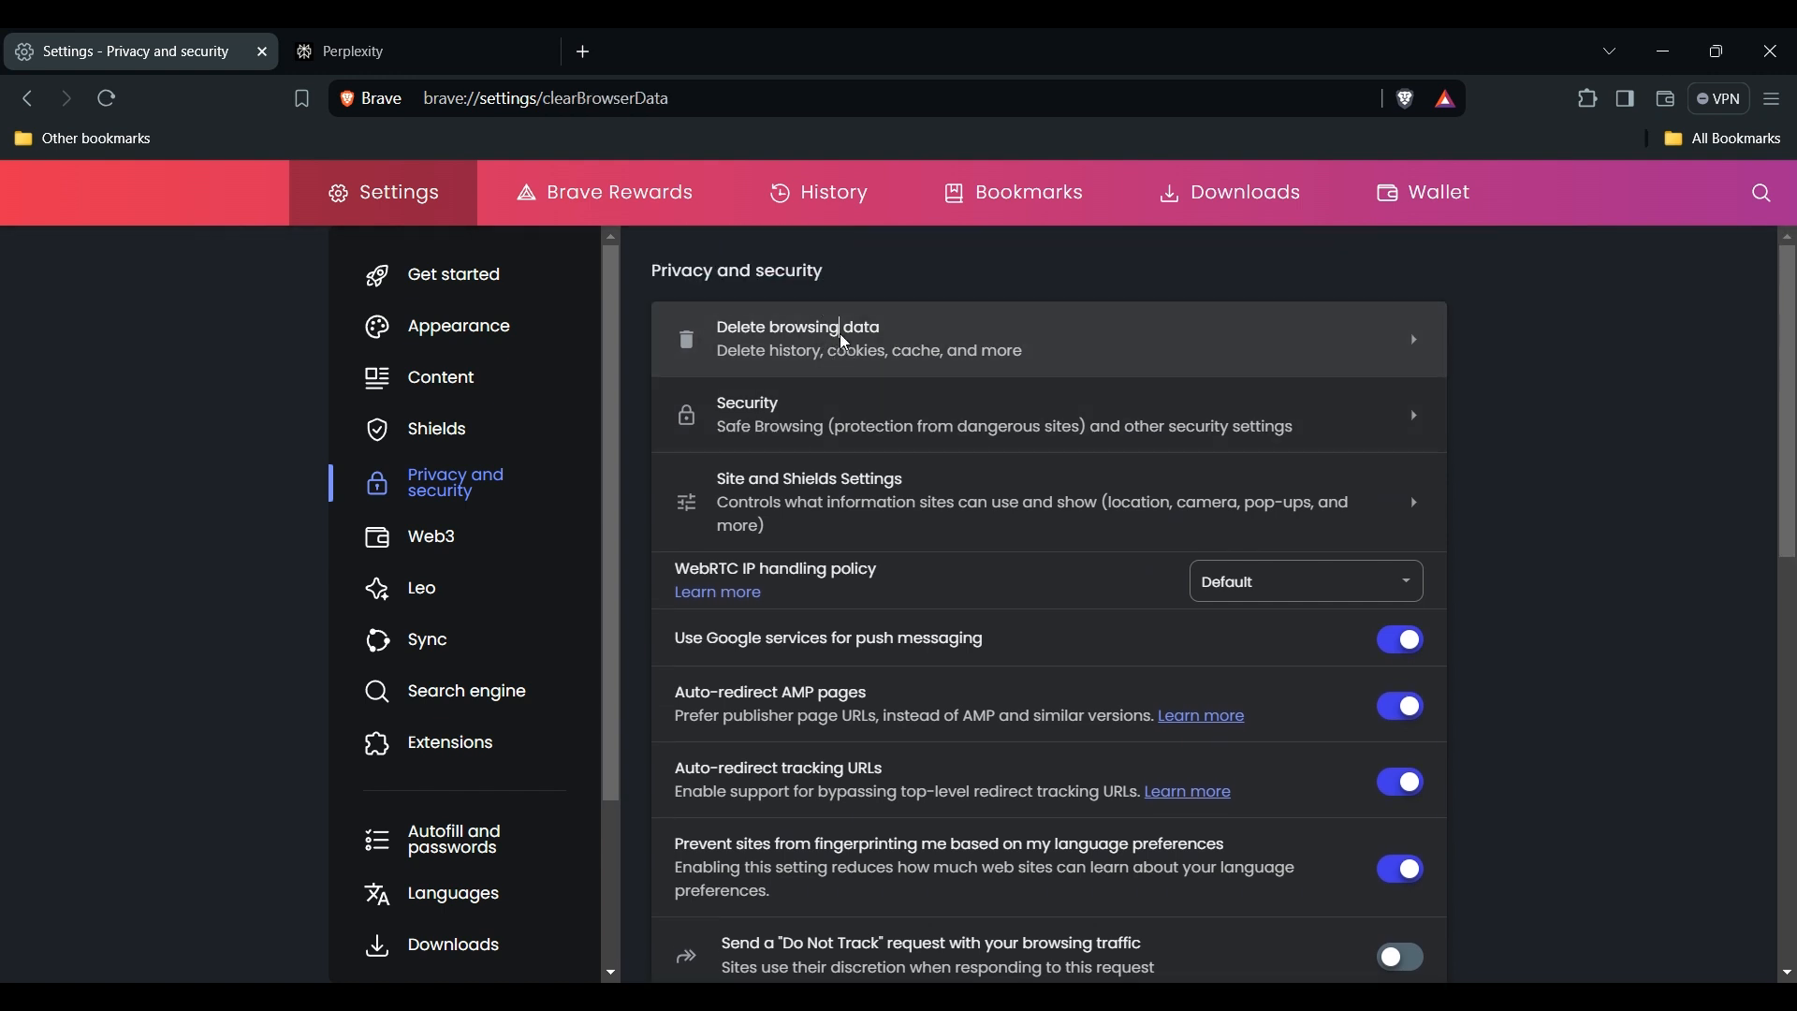
left_click(797, 339)
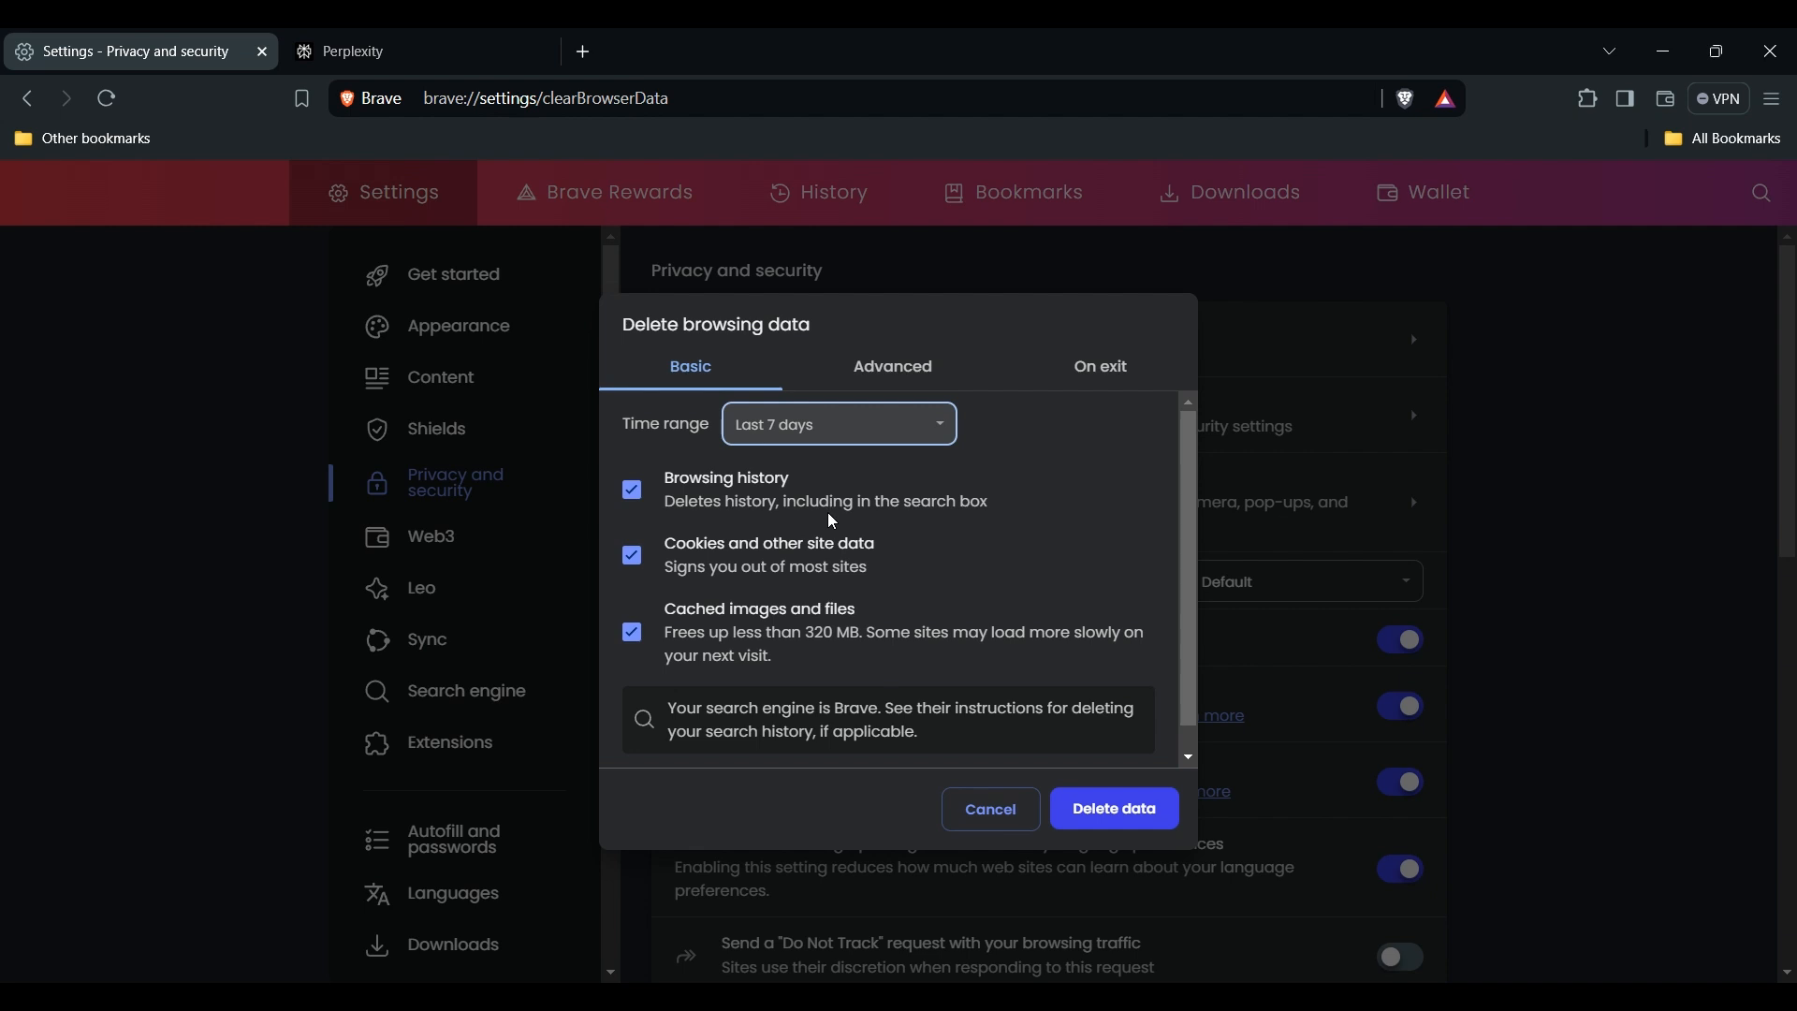
Step: Uncheck Cookies and other site data, keeping history and cached files for the last 7 days
left_click(630, 555)
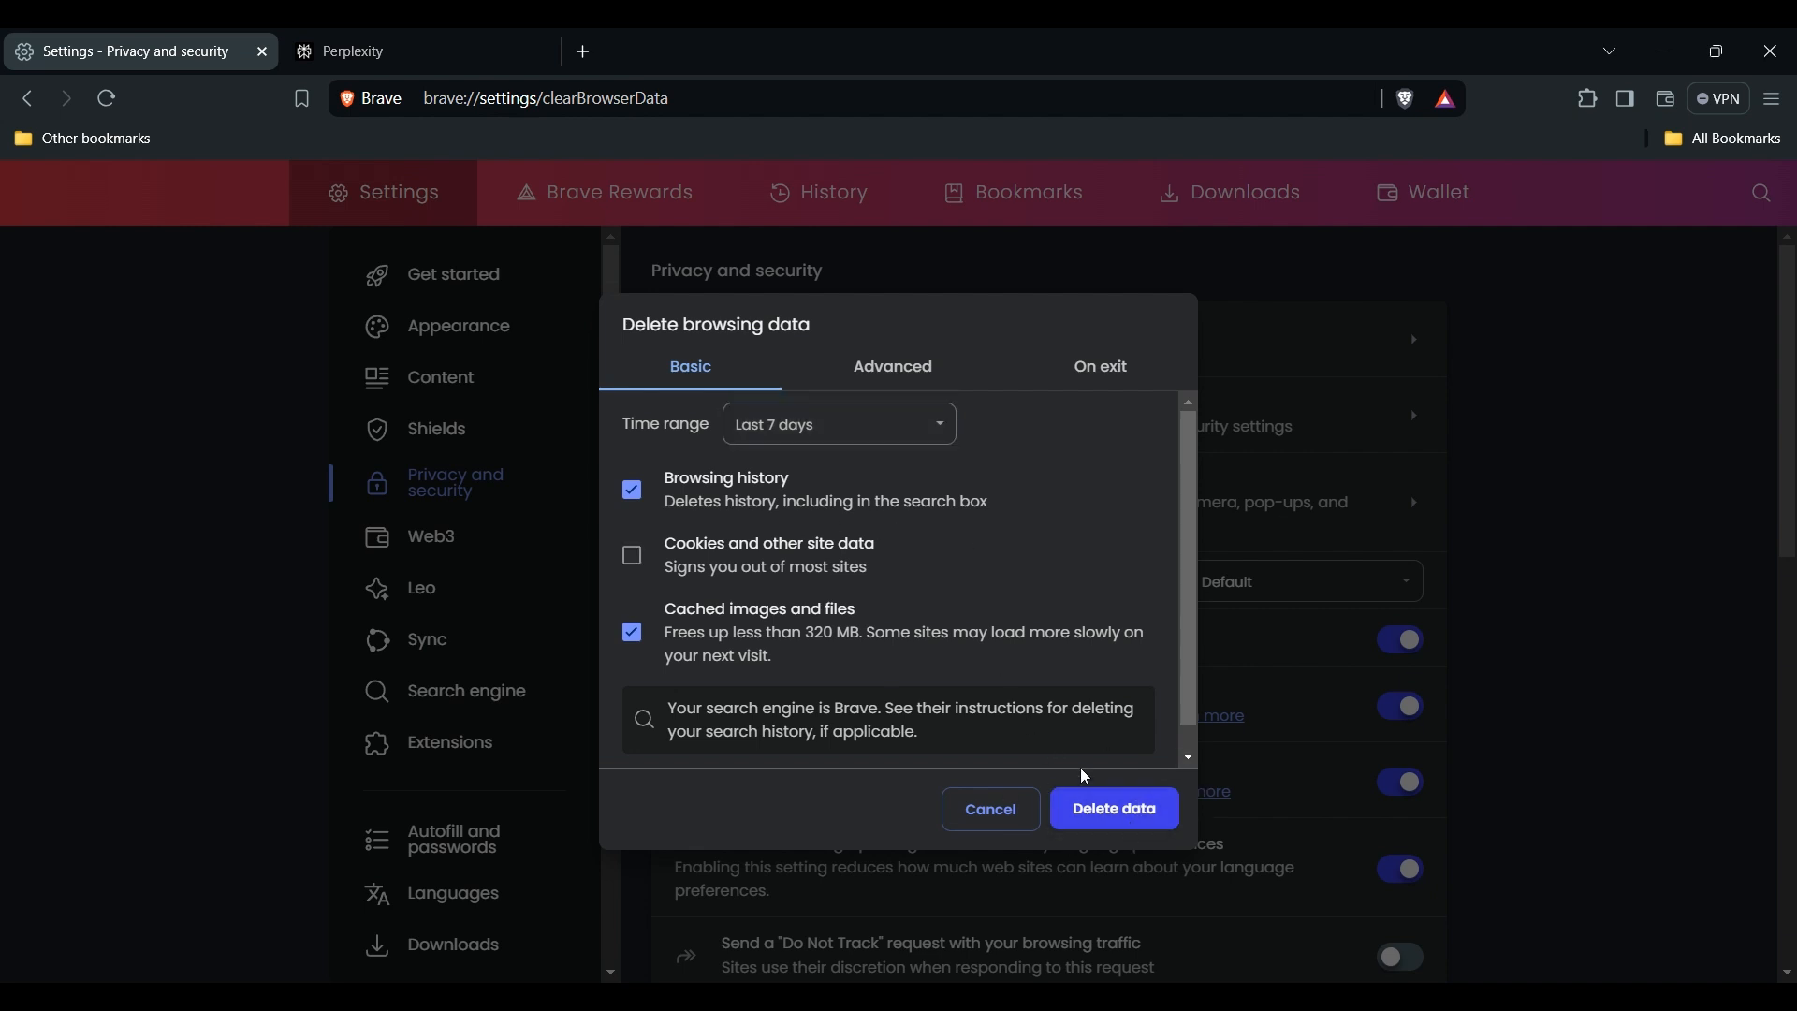
mouse_move(1613, 821)
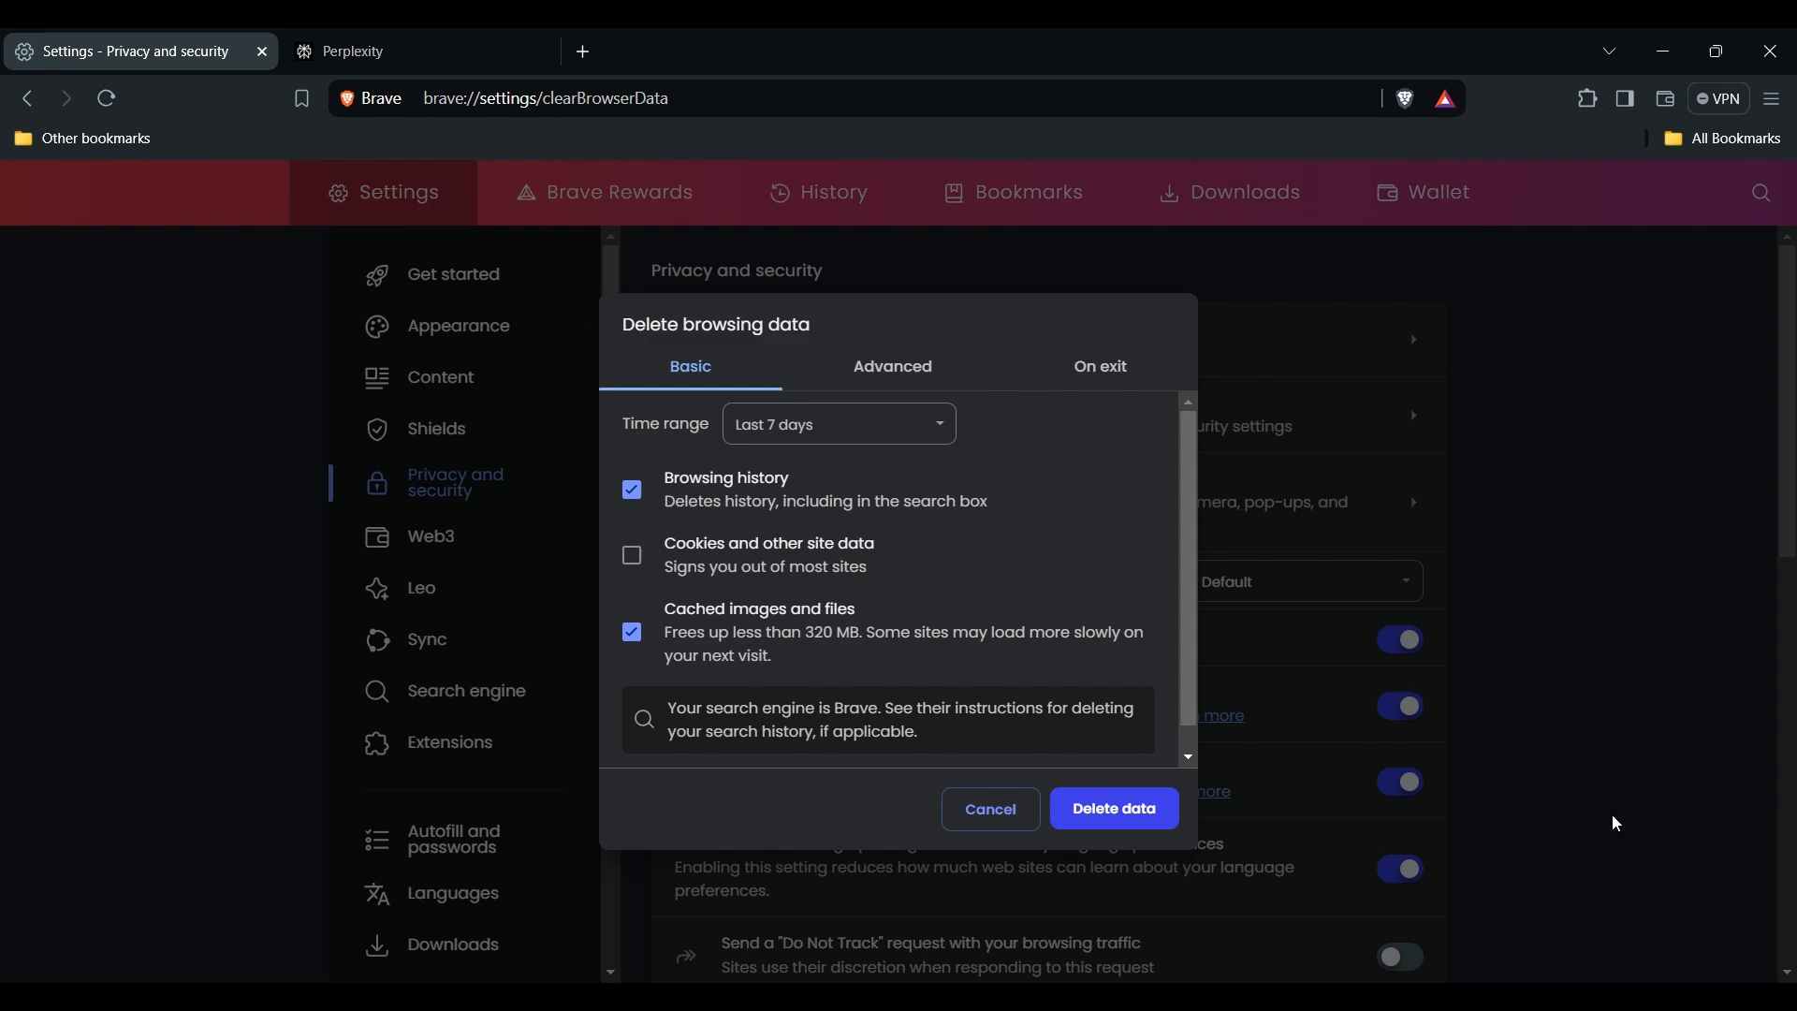
mouse_move(207, 337)
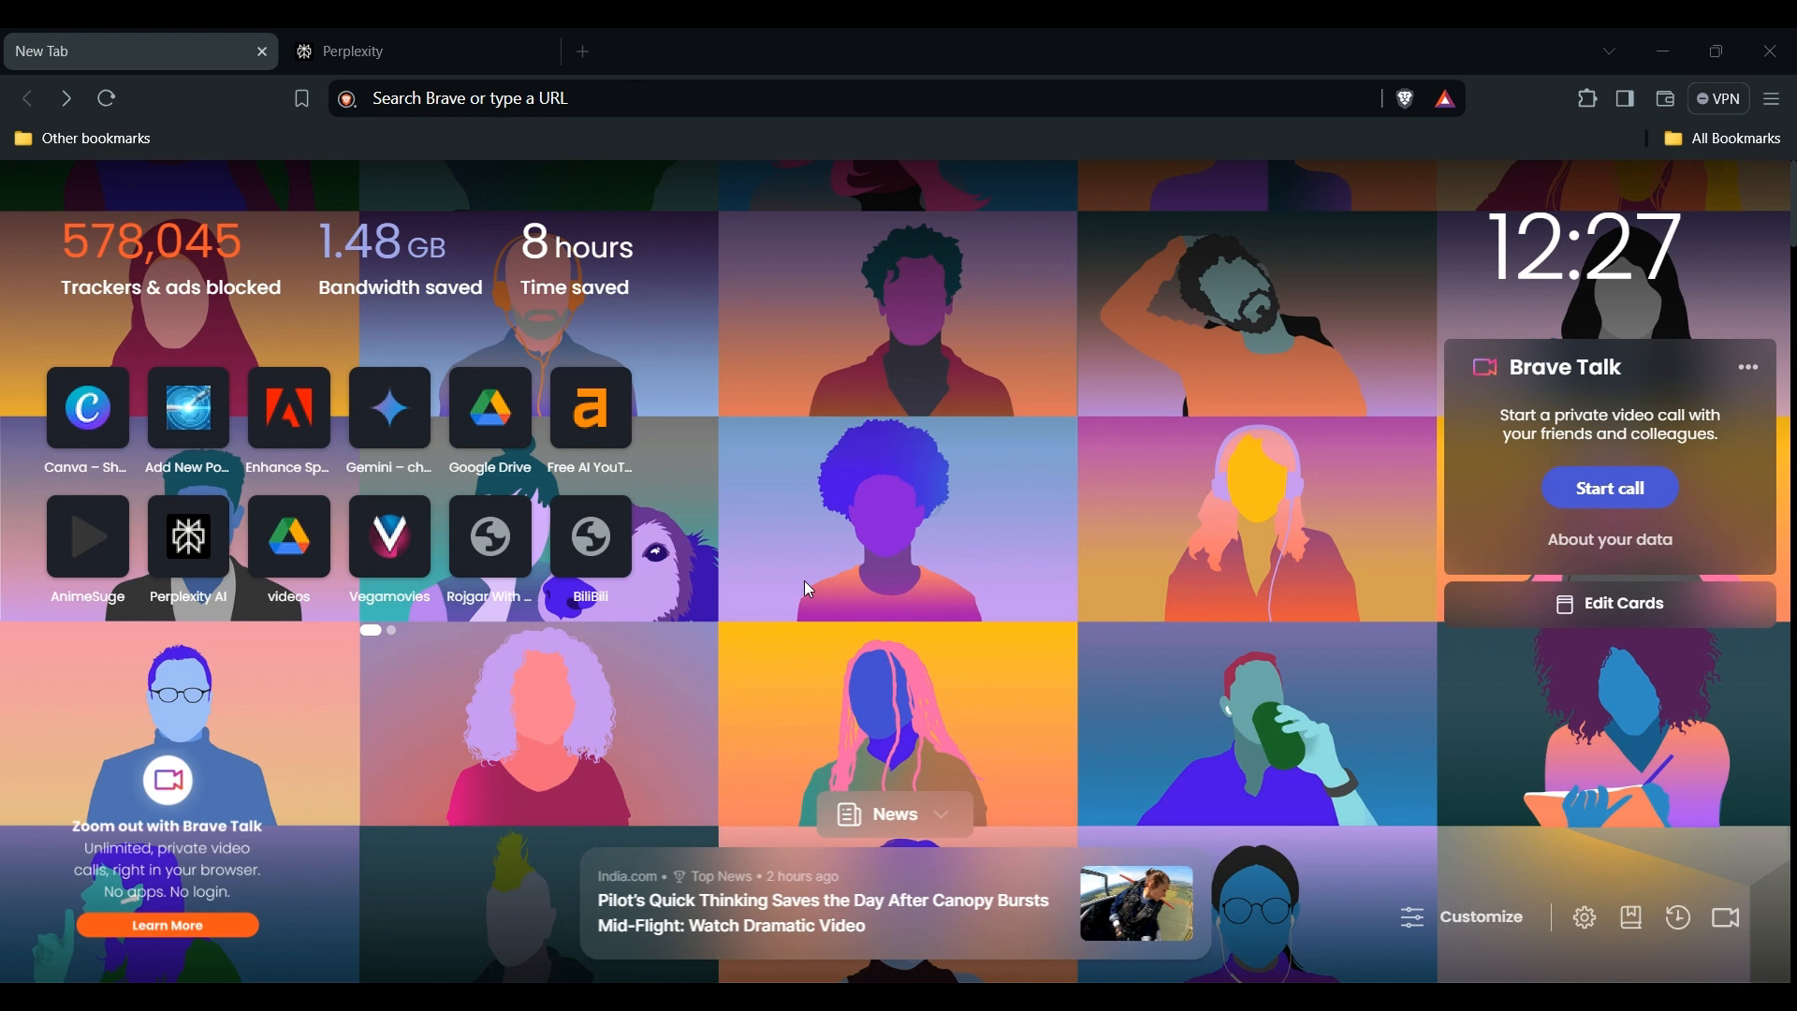
mouse_move(991, 970)
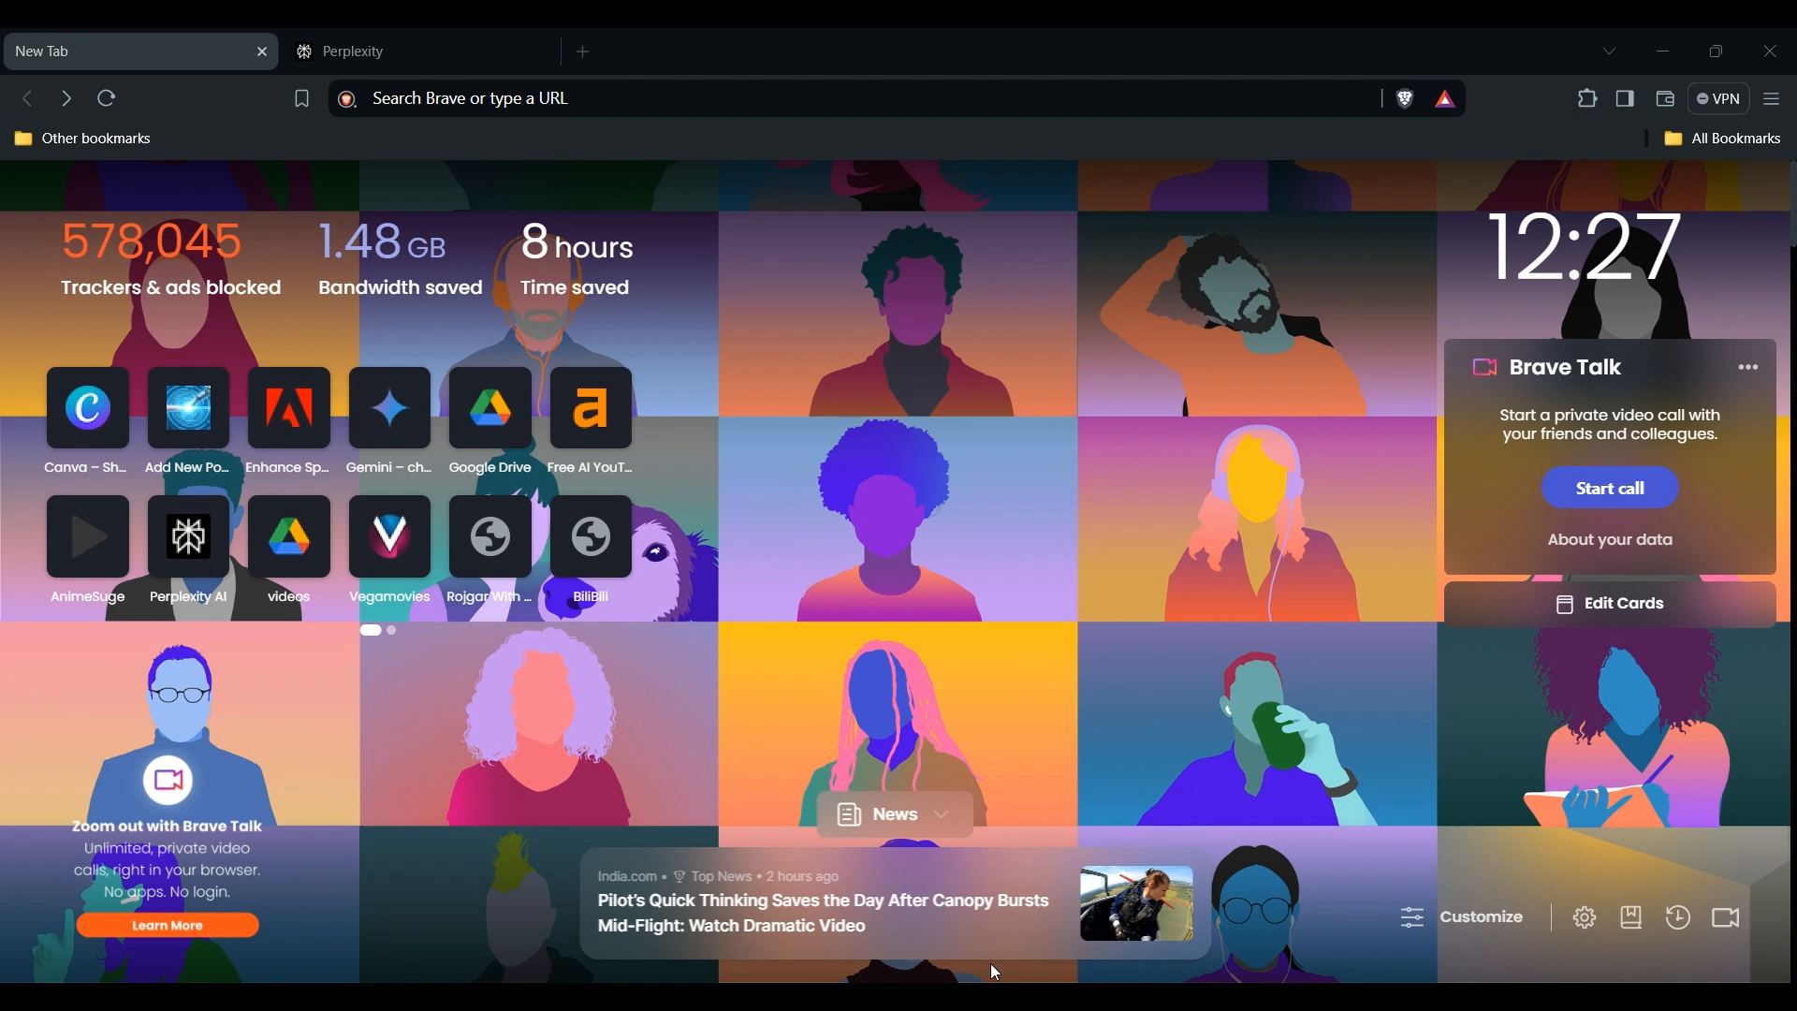
mouse_move(1004, 893)
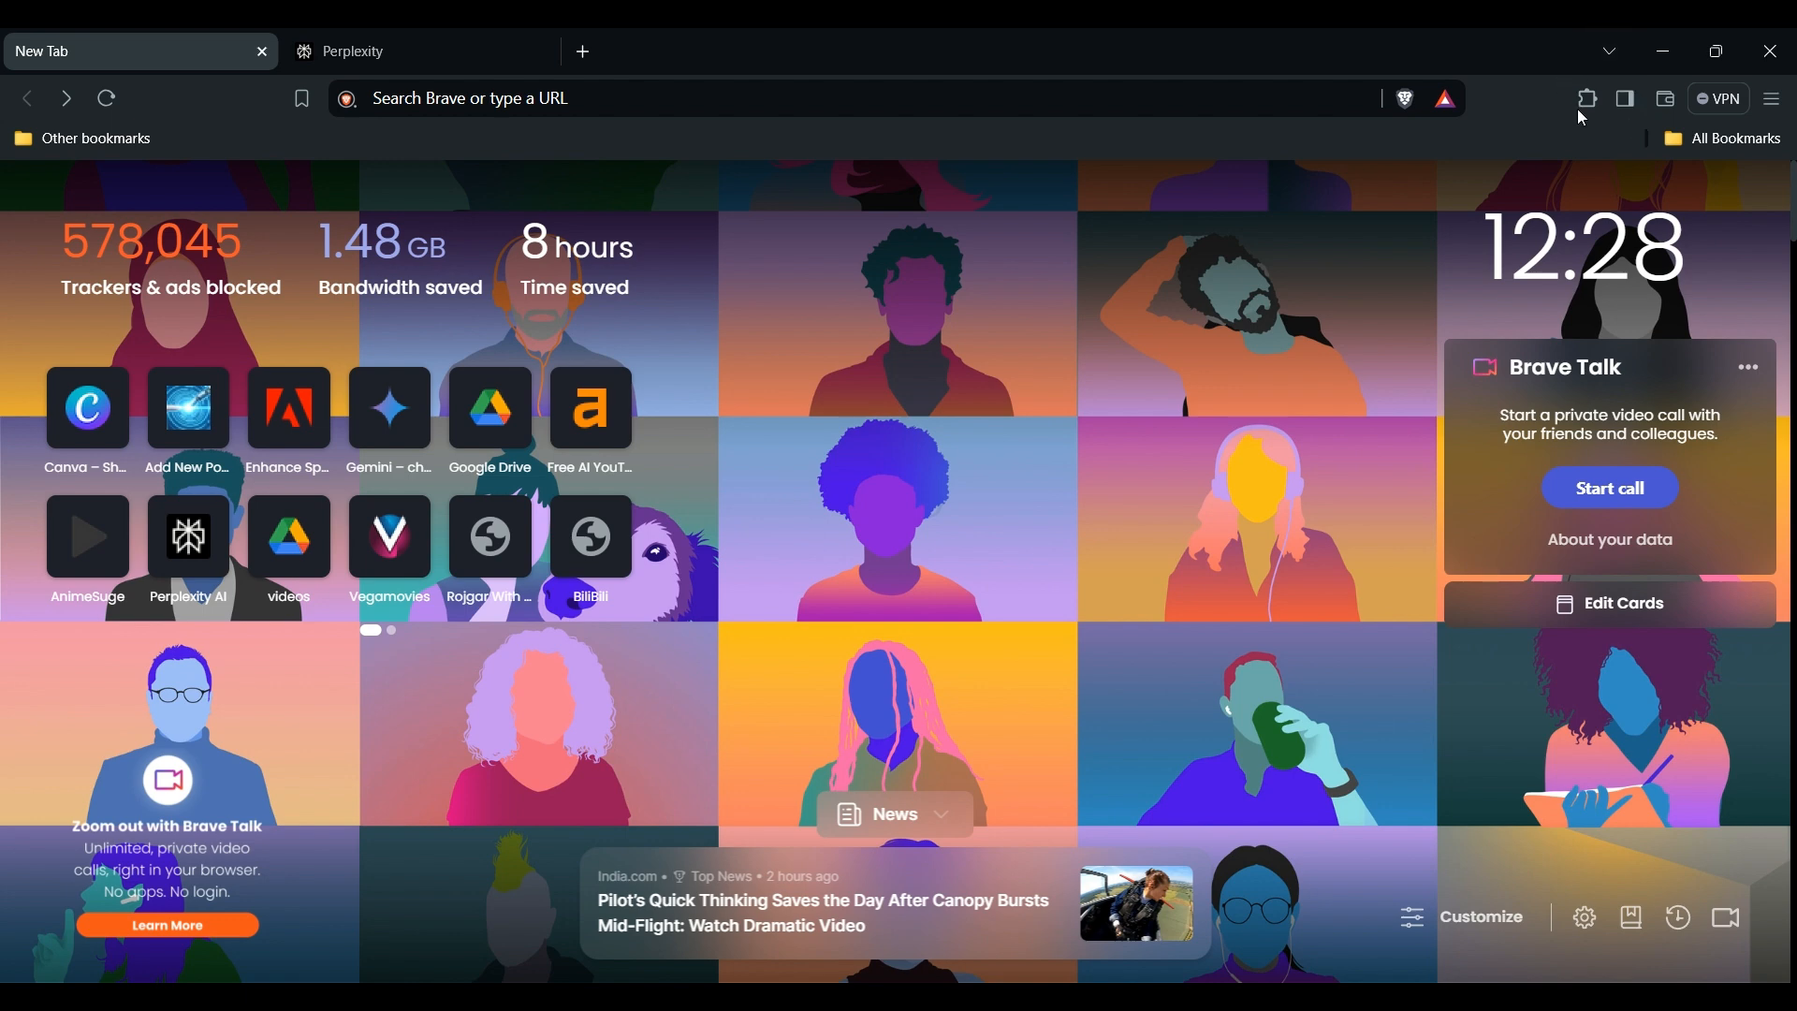
mouse_move(1398, 255)
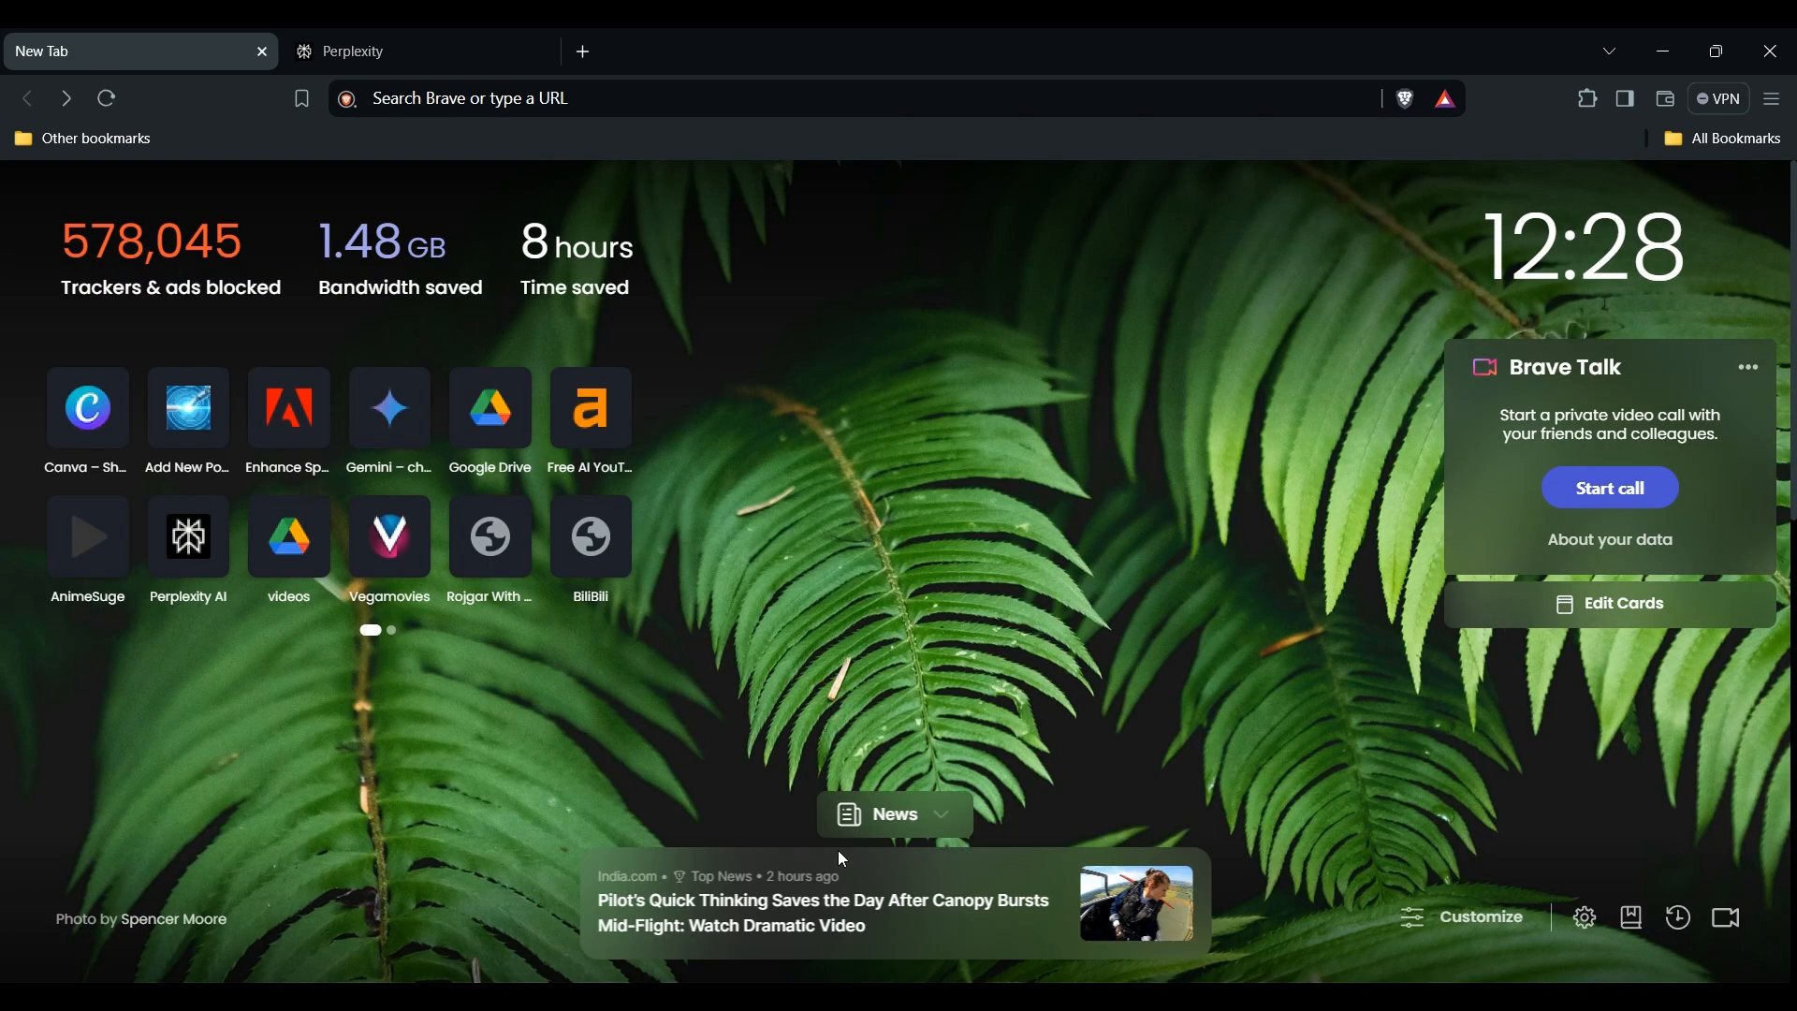
mouse_move(868, 705)
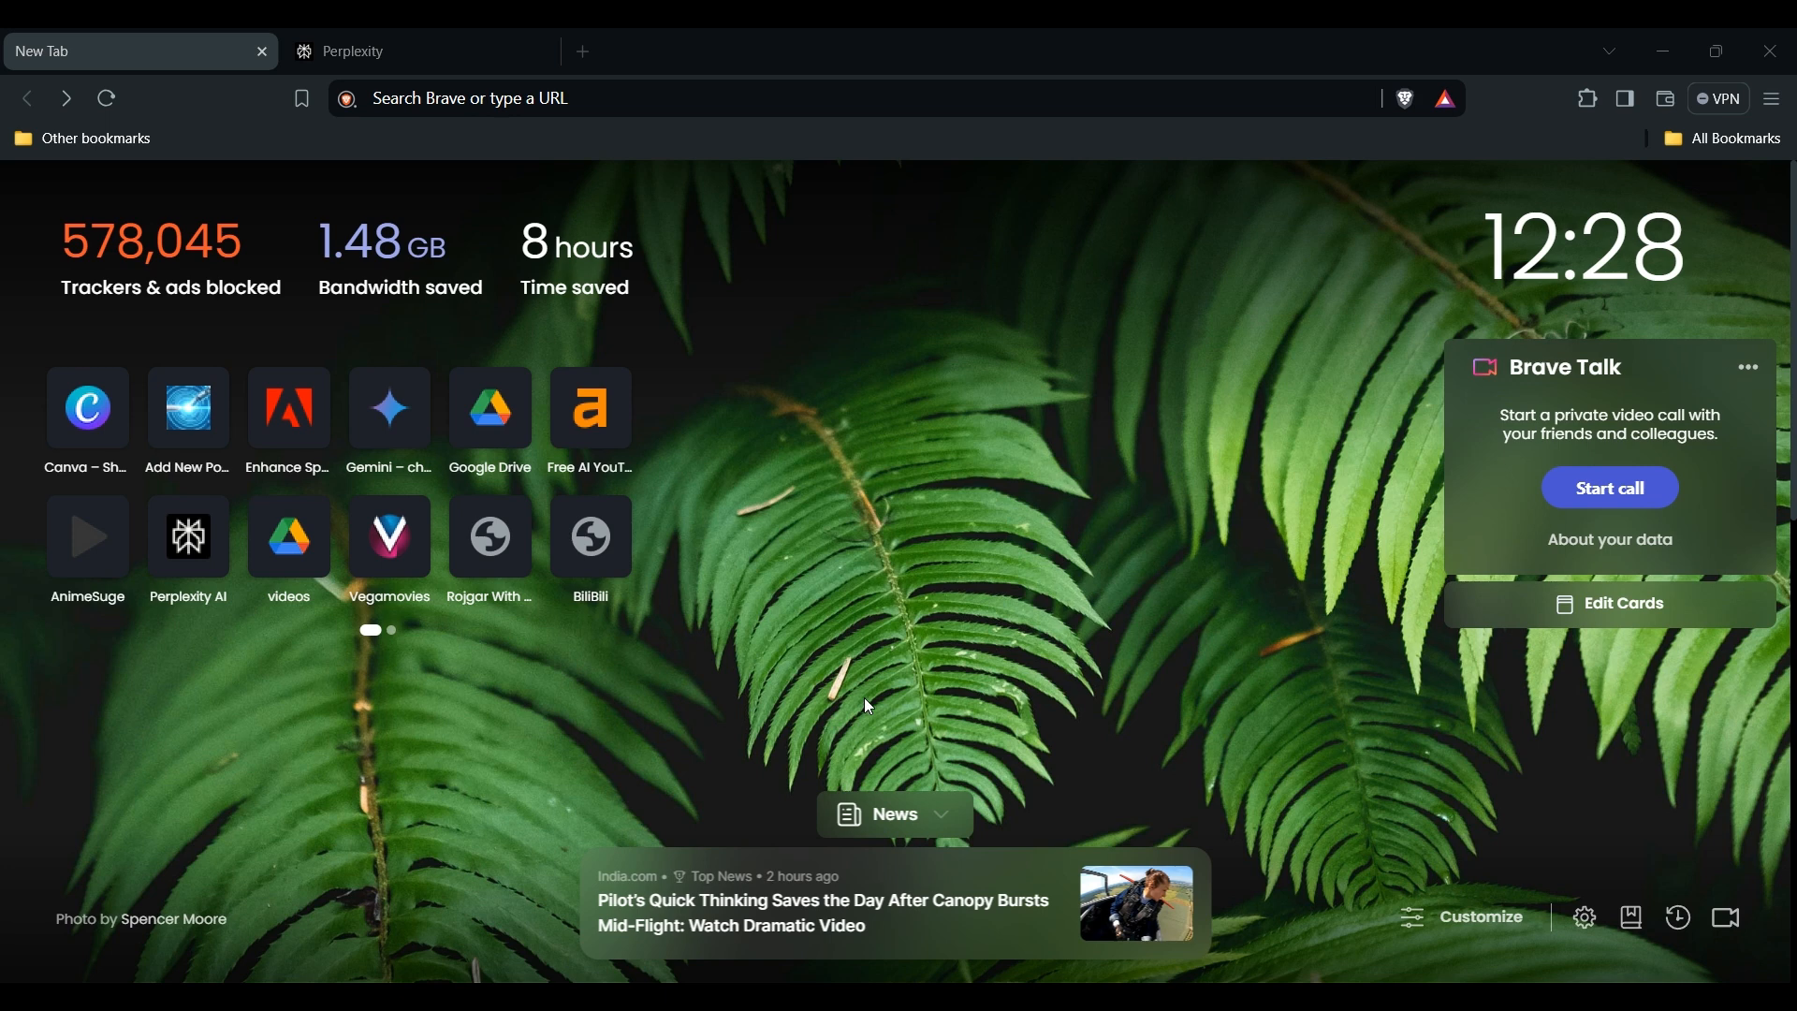